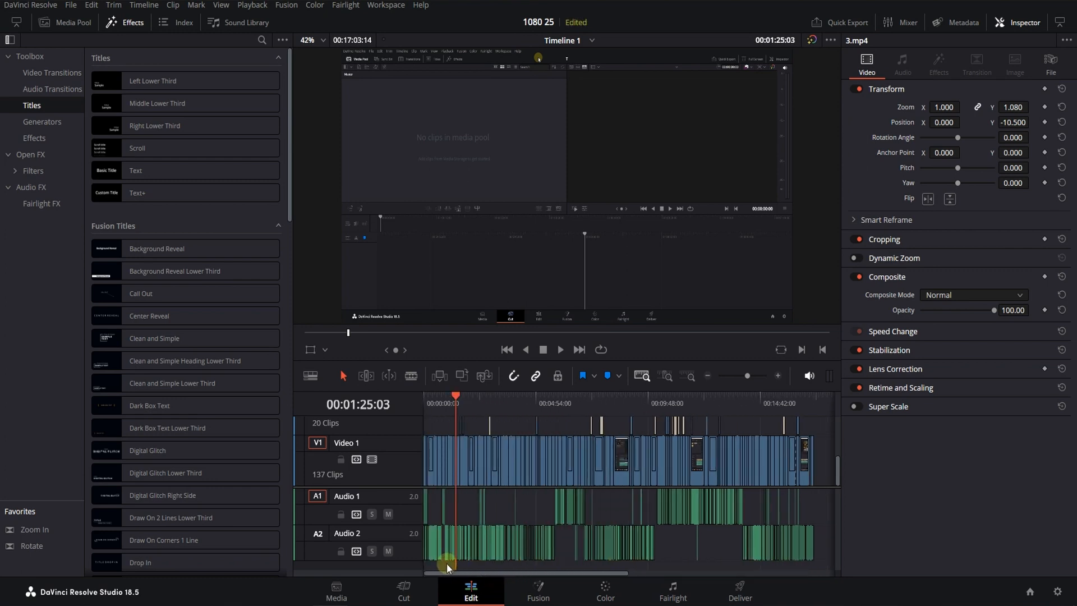
{"action": "mouse_move", "coordinate": [692, 430]}
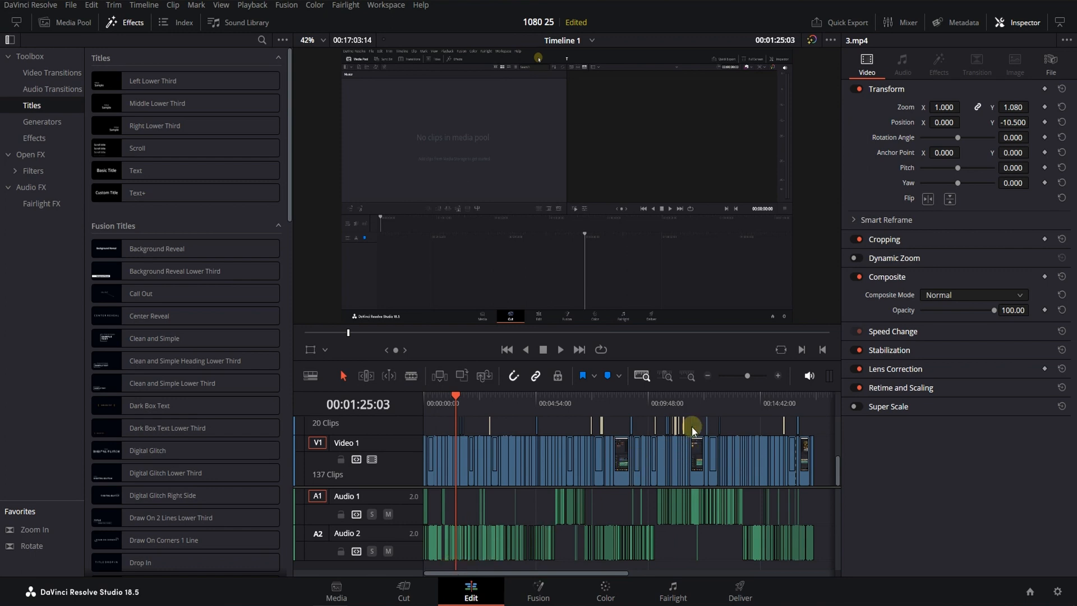
{"action": "mouse_move", "coordinate": [688, 376]}
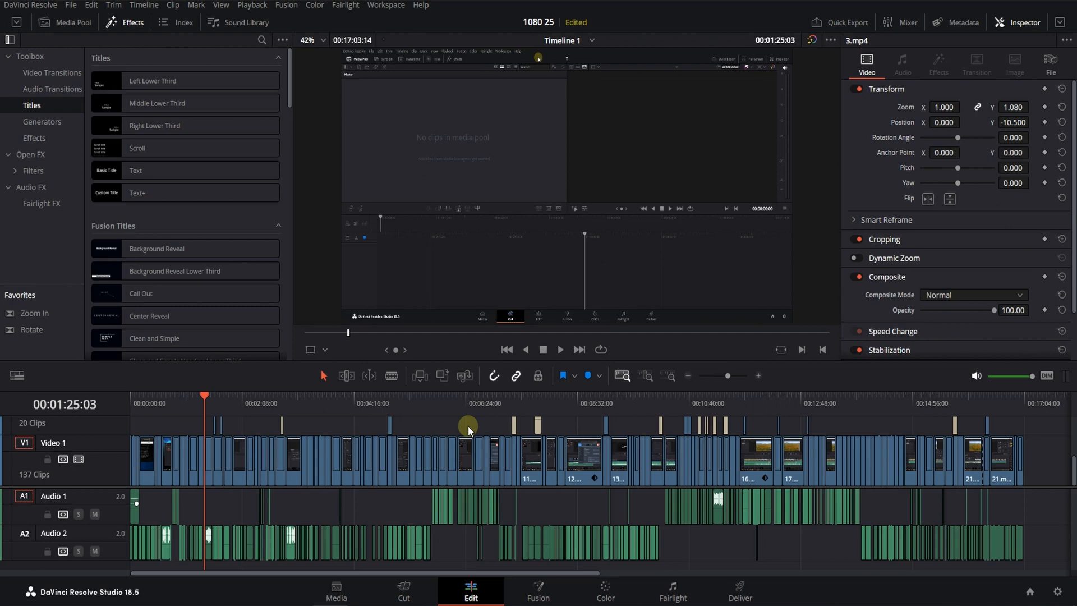
{"action": "mouse_move", "coordinate": [458, 580]}
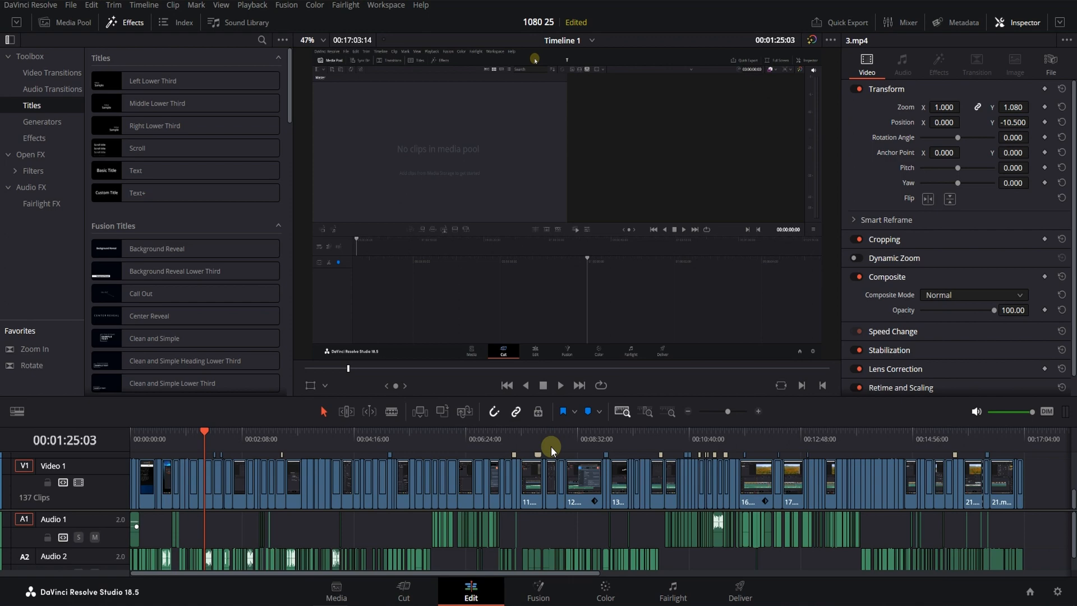
{"action": "mouse_move", "coordinate": [554, 430]}
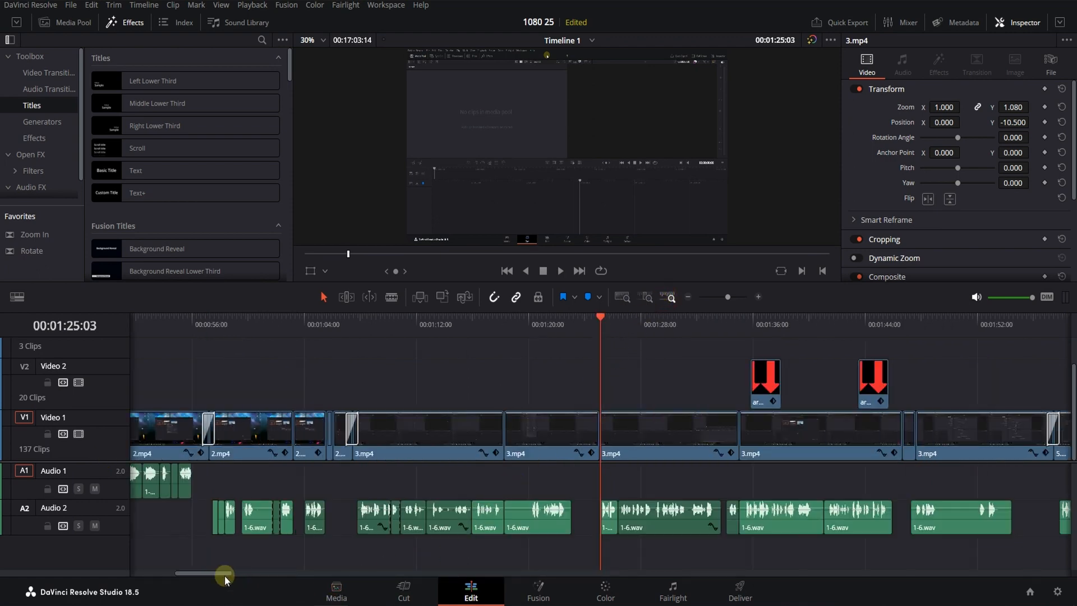
Zoom the timeline so clips 3.mp4 and 1-6.wav are readable, showing the two-to-three-minute stretch
{"action": "left_click_drag", "start_coordinate": [225, 572], "coordinate": [287, 558]}
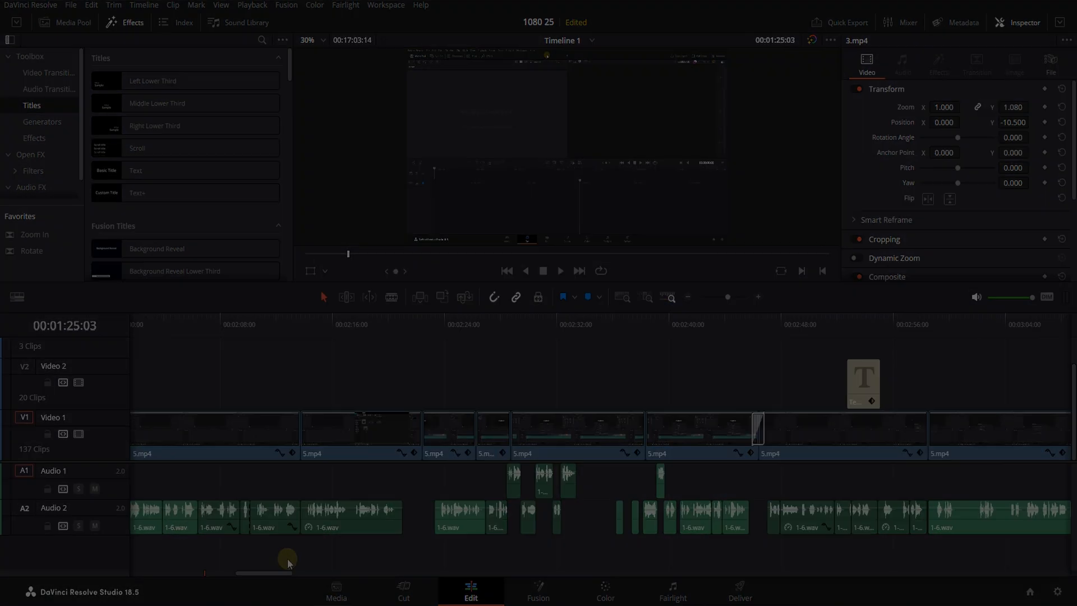